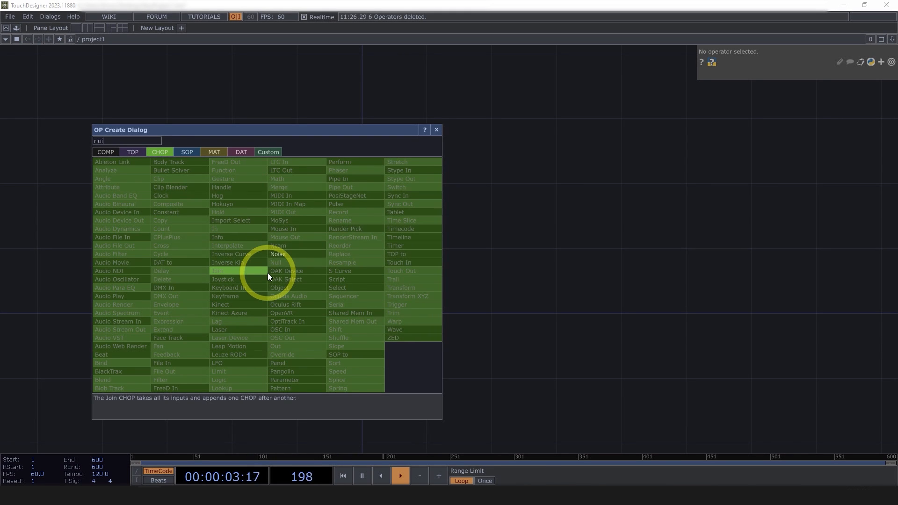
- Add a Noise TOP with 32-bit float output, harmonic gain 0.9 and monochrome off
{"action": "left_click", "coordinate": [132, 152]}
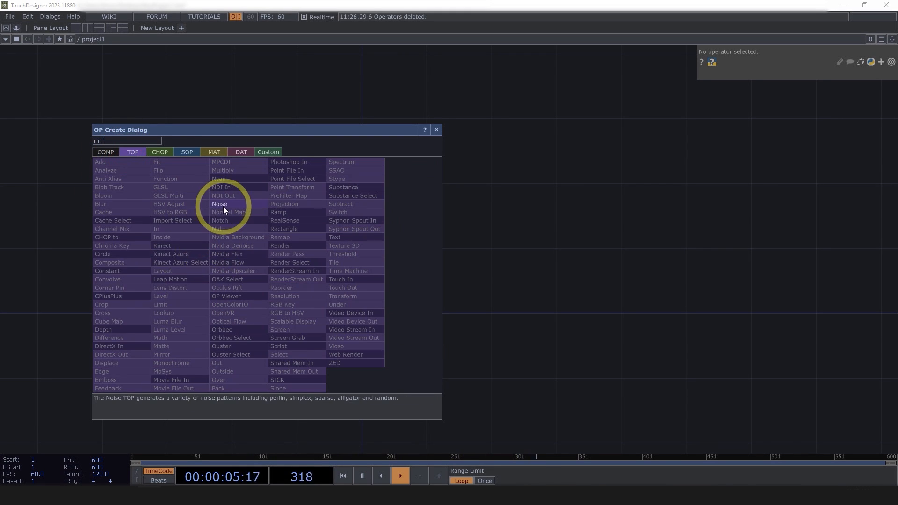
{"action": "left_click", "coordinate": [219, 204]}
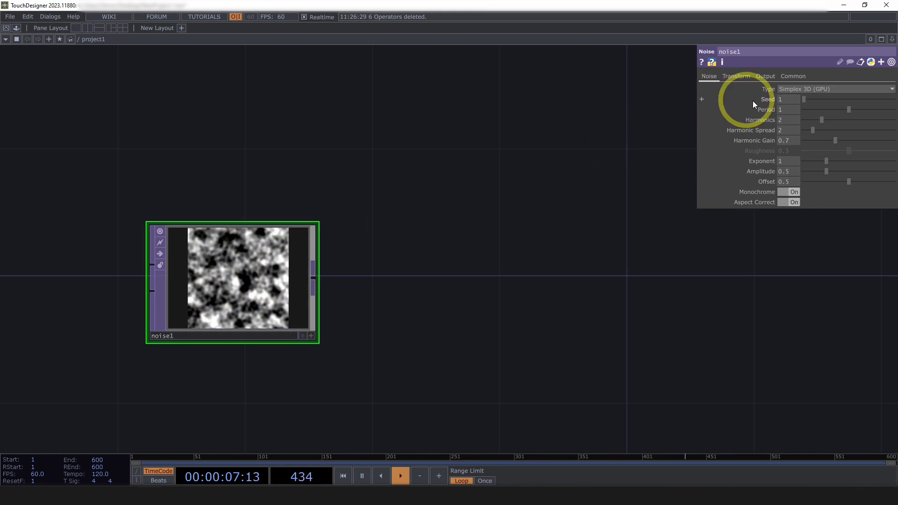
{"action": "left_click", "coordinate": [793, 76]}
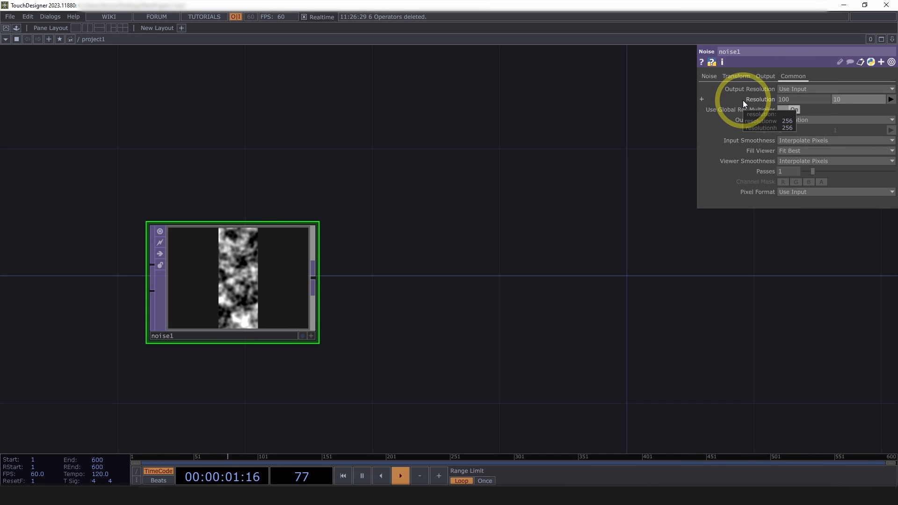
{"action": "left_click", "coordinate": [836, 191]}
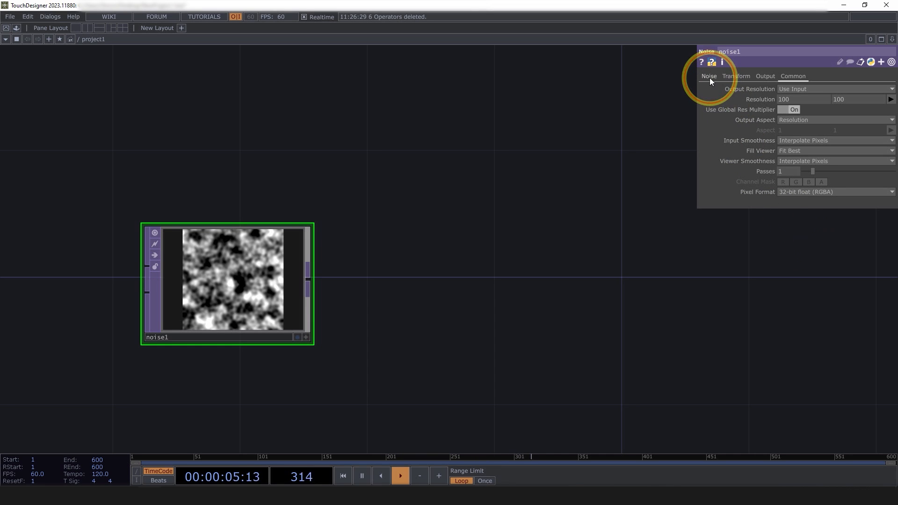
{"action": "left_click", "coordinate": [709, 76]}
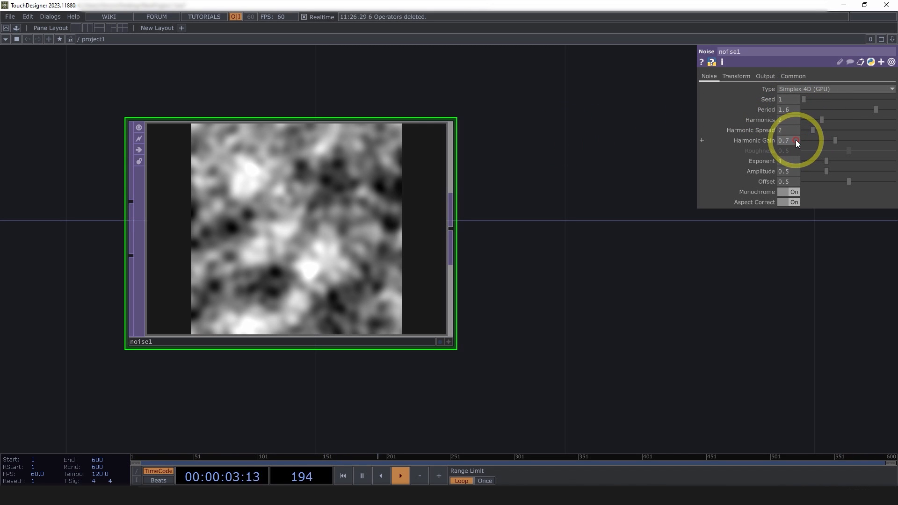
{"action": "left_click_drag", "start_coordinate": [794, 140], "coordinate": [793, 159]}
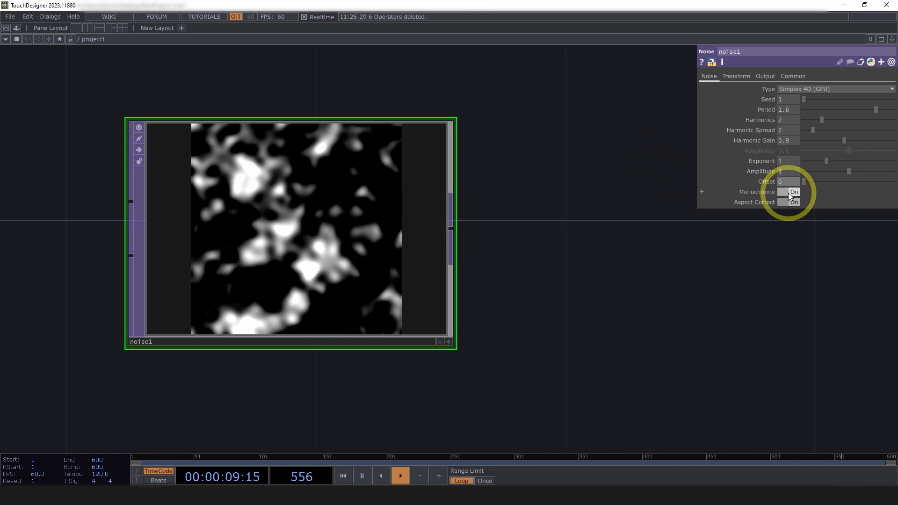
{"action": "left_click", "coordinate": [793, 192]}
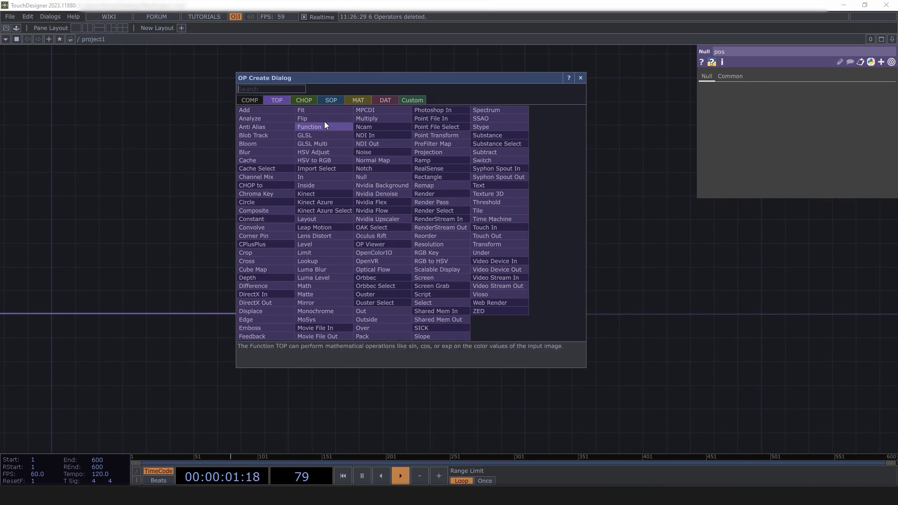
- Create a Box SOP and a Geometry component to instance the boxes from pos
{"action": "left_click", "coordinate": [330, 100]}
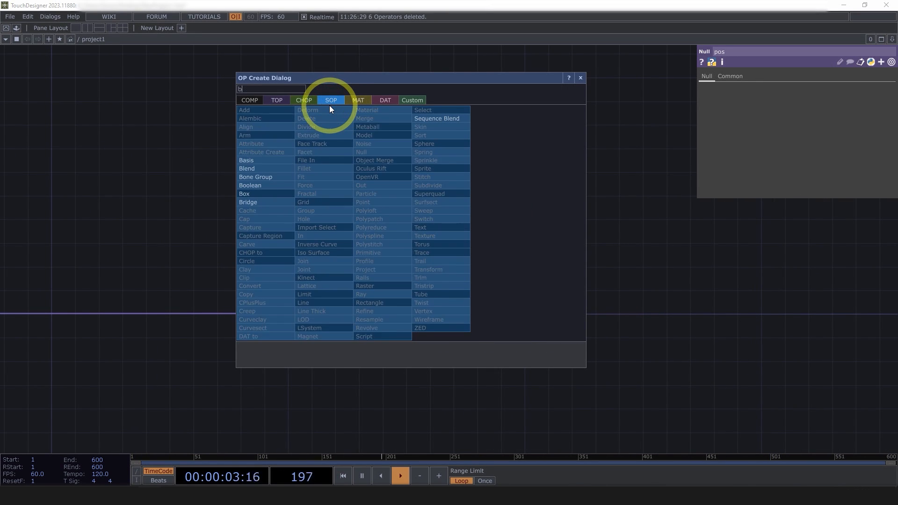
{"action": "left_click", "coordinate": [244, 194]}
{"action": "type", "text": "g"}
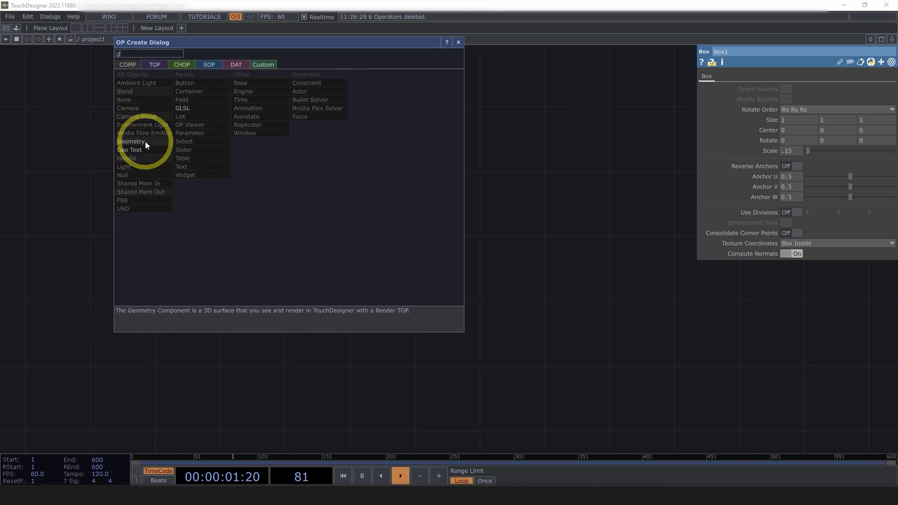
{"action": "left_click", "coordinate": [131, 142]}
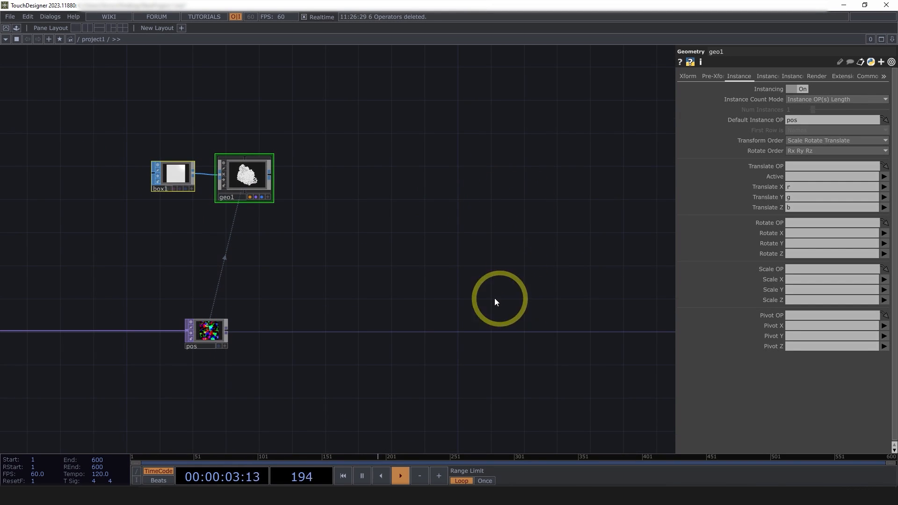
{"action": "double_click", "coordinate": [497, 303]}
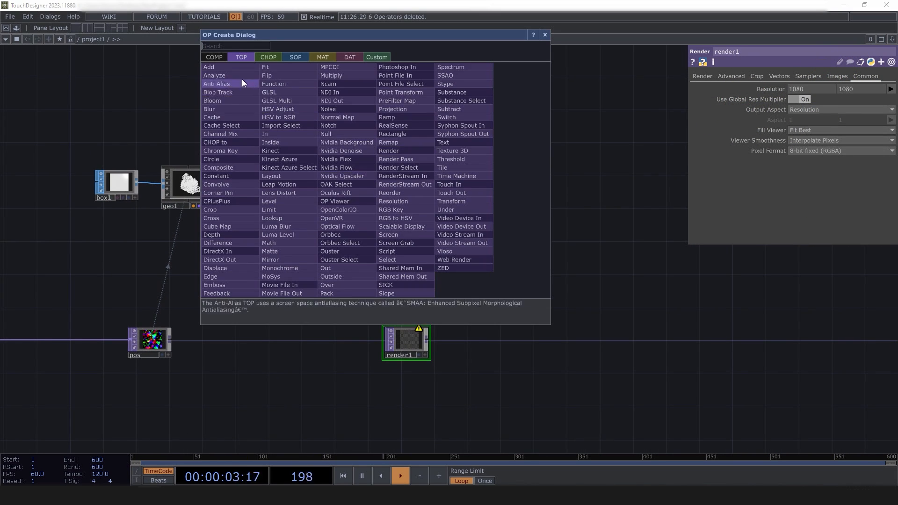
- Add a Camera COMP with orthographic projection and ortho width 5
{"action": "type", "text": "ca"}
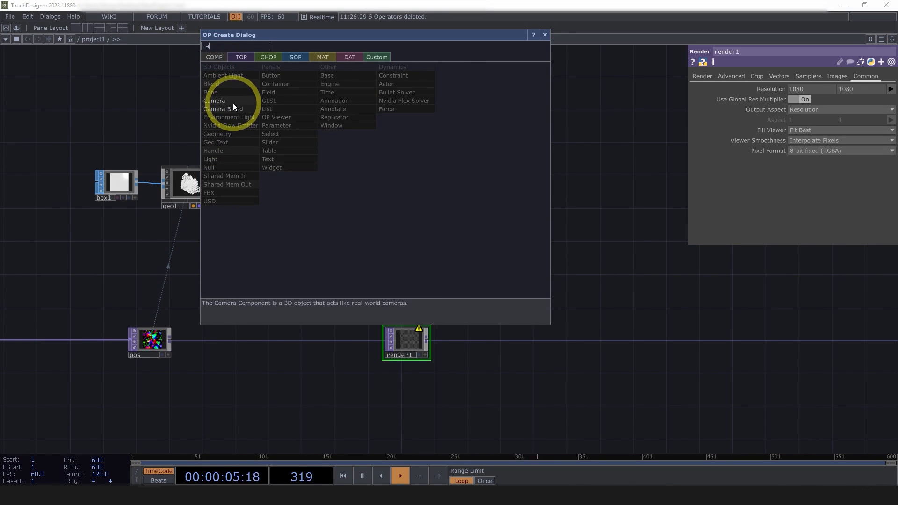
{"action": "left_click", "coordinate": [214, 100]}
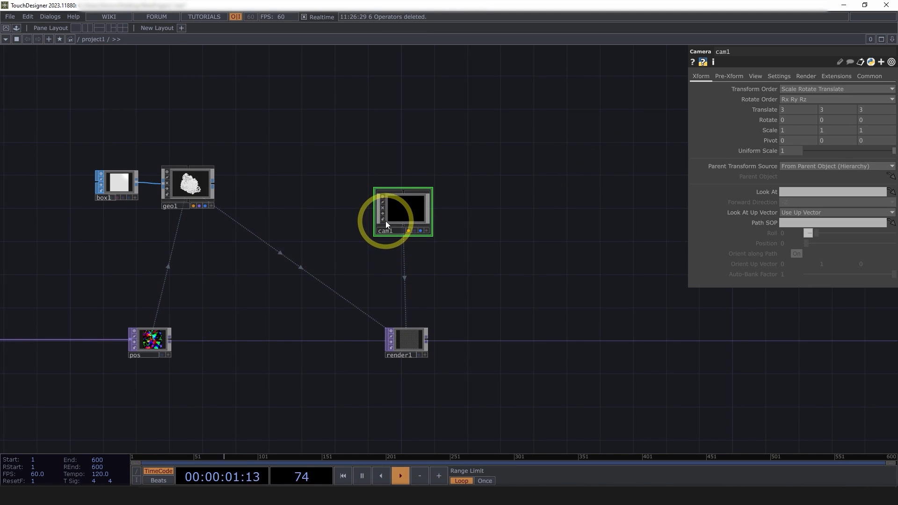
{"action": "left_click", "coordinate": [811, 89]}
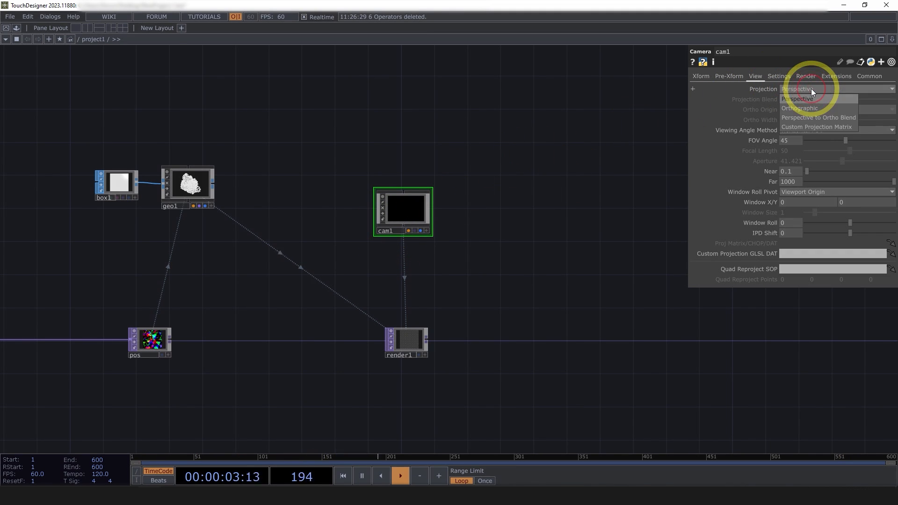
{"action": "left_click", "coordinate": [799, 109]}
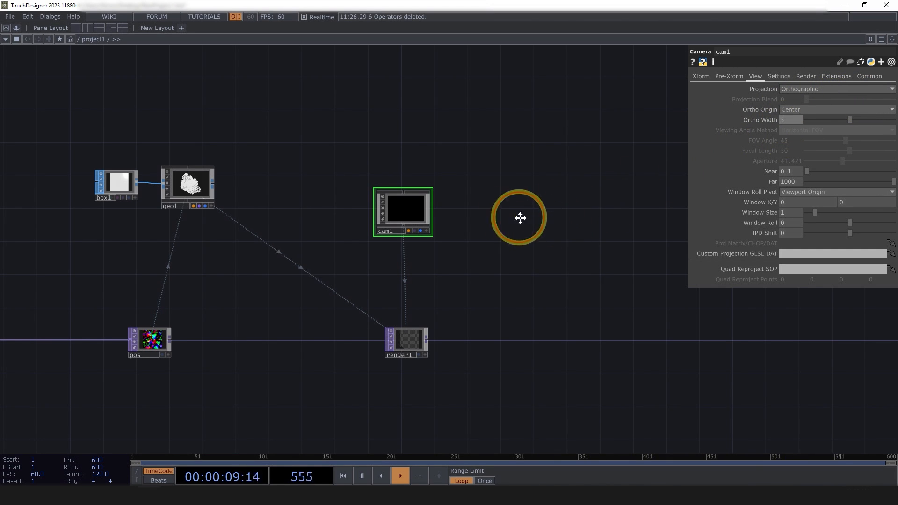
- Add a Null COMP and set null1 as the camera's Look At target
{"action": "double_click", "coordinate": [520, 218]}
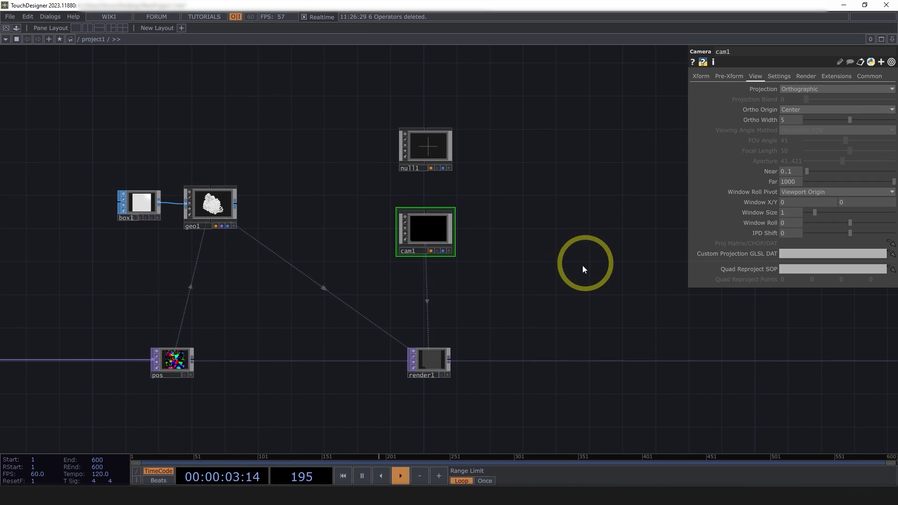
{"action": "left_click", "coordinate": [701, 76]}
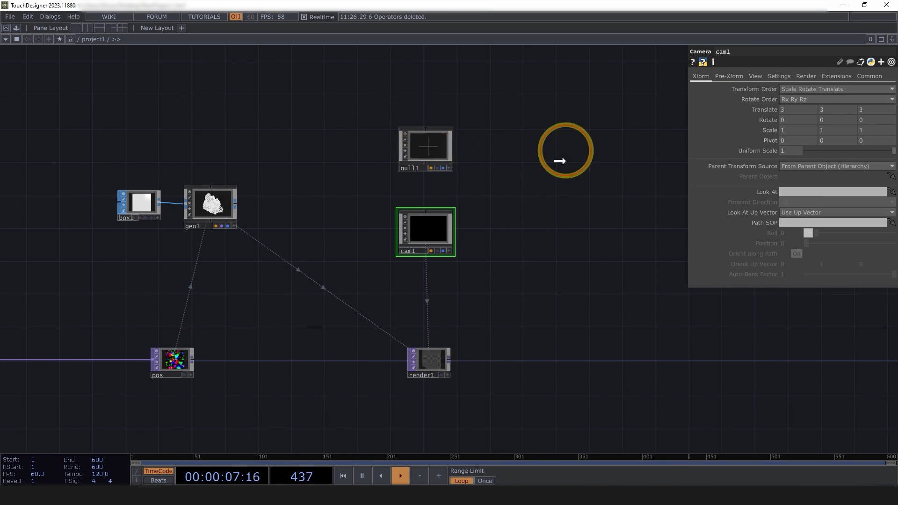
{"action": "type", "text": "null1"}
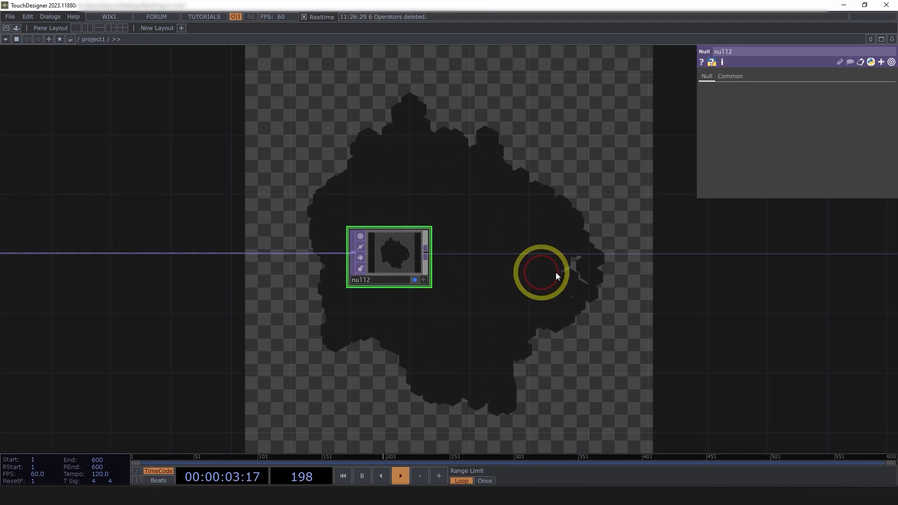
- Split the workspace with Alt+[ and show the render output in the second pane
{"action": "key", "text": "alt+["}
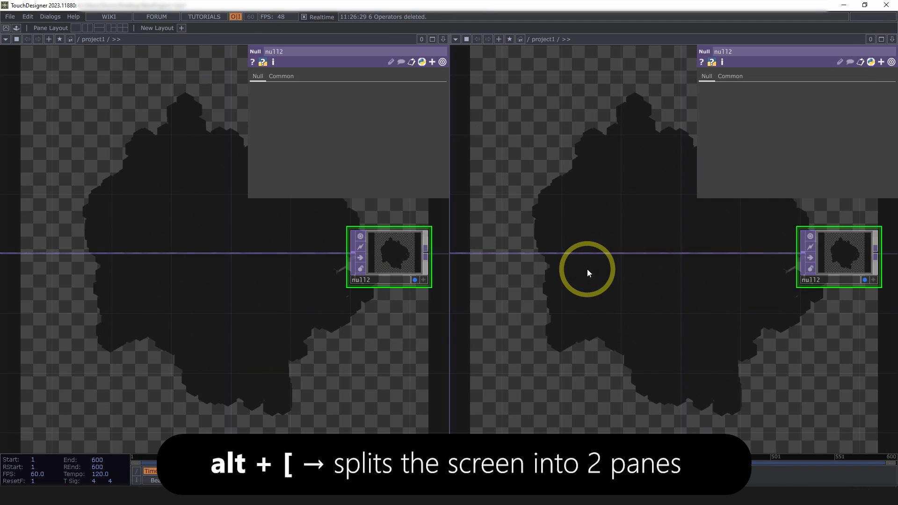
{"action": "key", "text": "alt+4"}
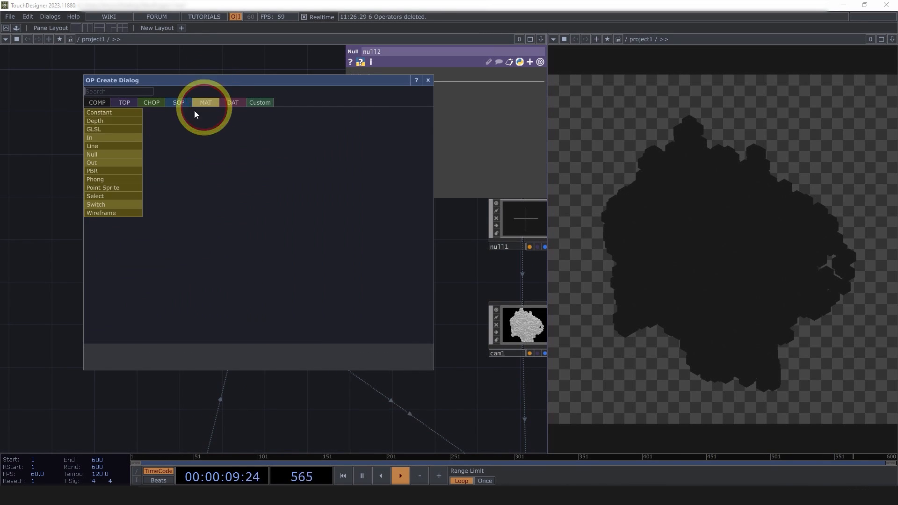
- Add a white Constant MAT for the cubes and an SSAO TOP after the render
{"action": "left_click", "coordinate": [98, 112]}
{"action": "type", "text": "ss"}
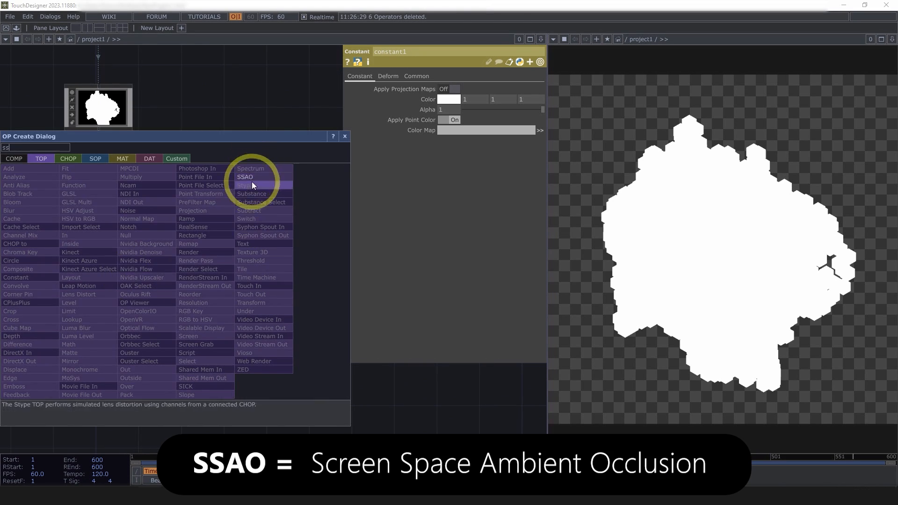
{"action": "left_click", "coordinate": [245, 176]}
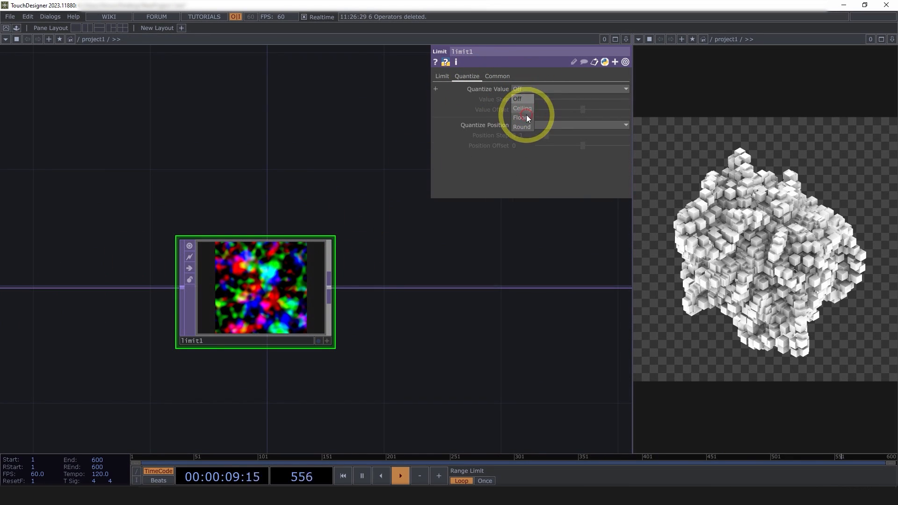
- Set the Limit TOP to quantize the noise values to whole steps
{"action": "left_click", "coordinate": [522, 127]}
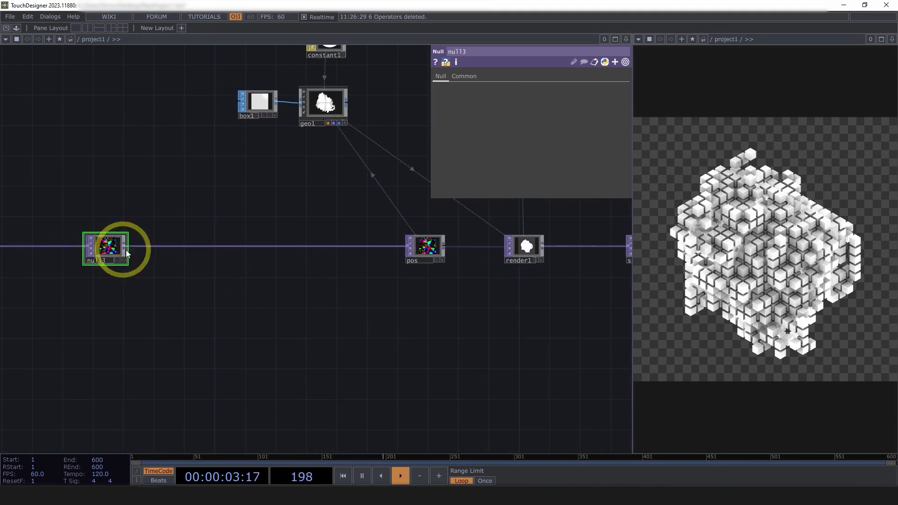
- Add a second noise set to Input + Noise for rainbow instance colours
{"action": "double_click", "coordinate": [119, 253]}
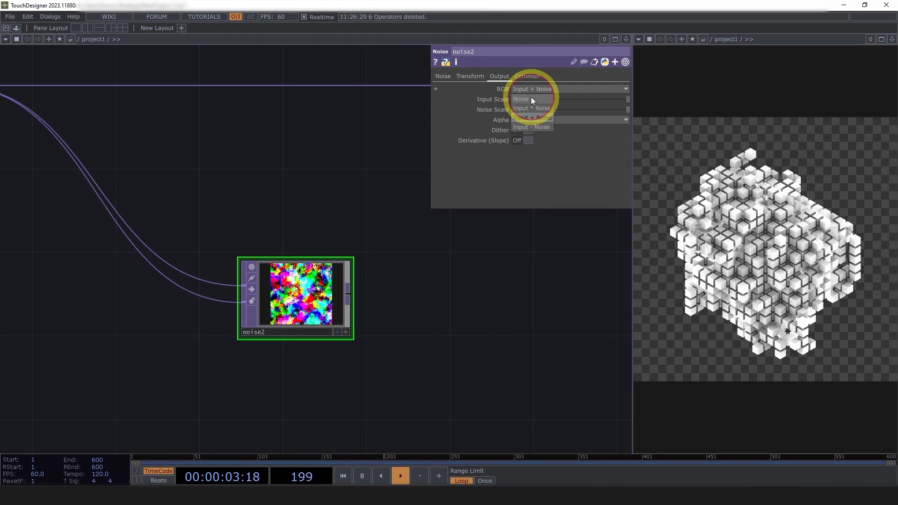
{"action": "left_click", "coordinate": [443, 76]}
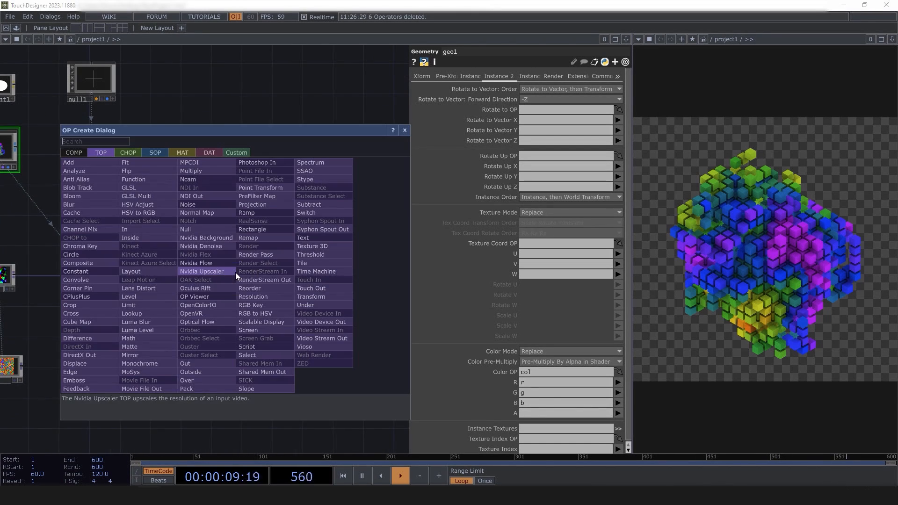
- Add a black Constant TOP and layer the render Over it
{"action": "type", "text": "c"}
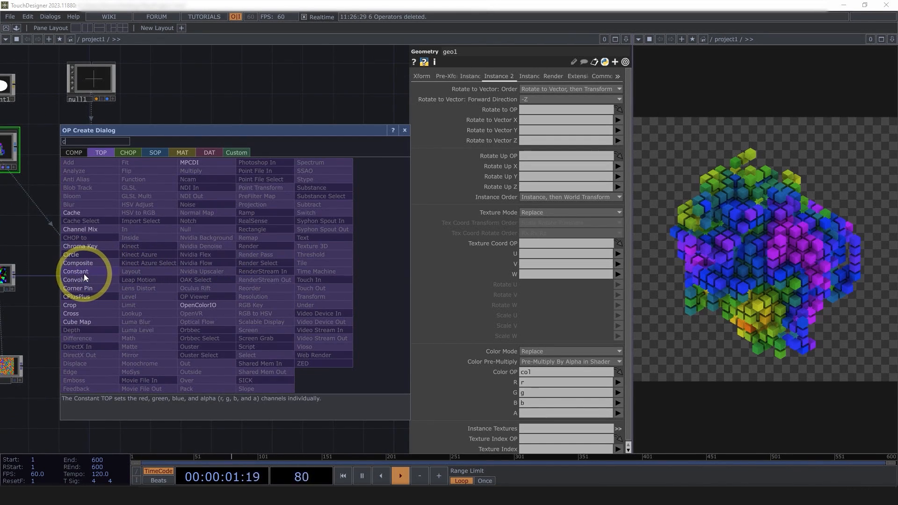
{"action": "left_click", "coordinate": [76, 272]}
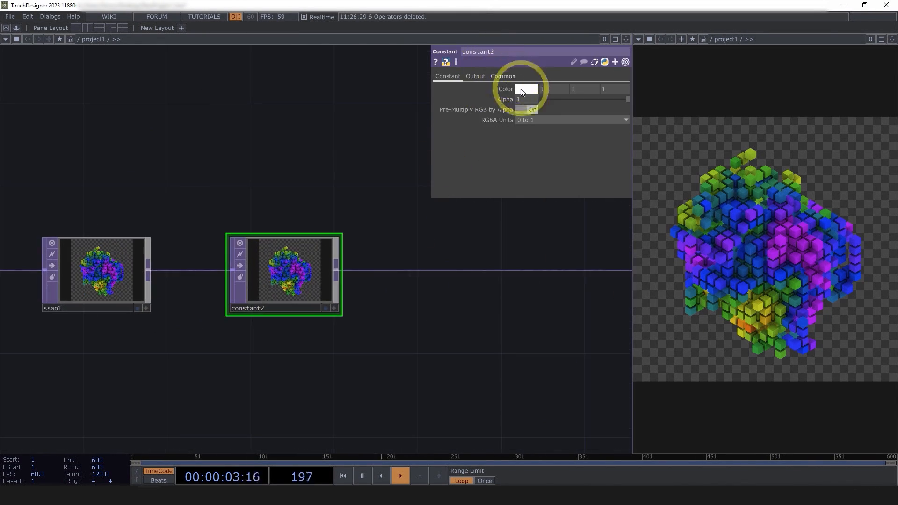
{"action": "left_click", "coordinate": [528, 89]}
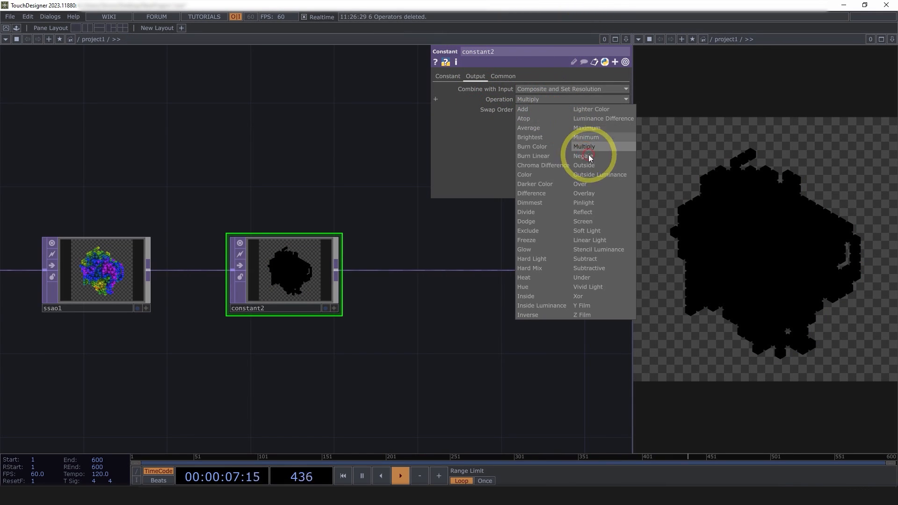
{"action": "left_click", "coordinate": [580, 184]}
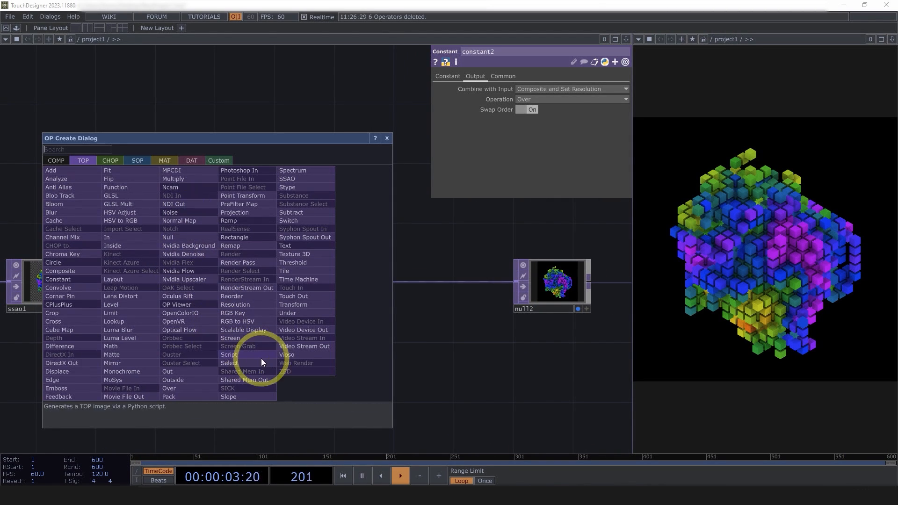
{"action": "mouse_move", "coordinate": [50, 212]}
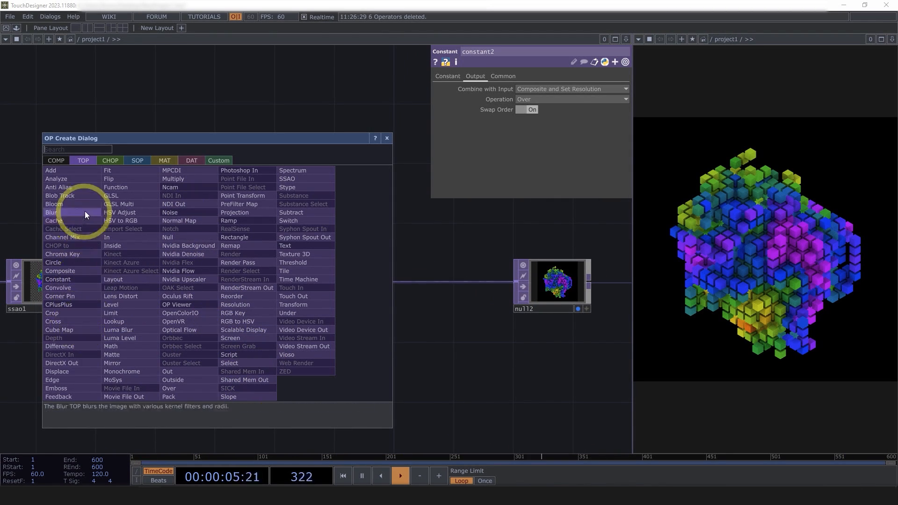
- Add a Bloom TOP after the constant to make the cubes glow
{"action": "left_click", "coordinate": [49, 203]}
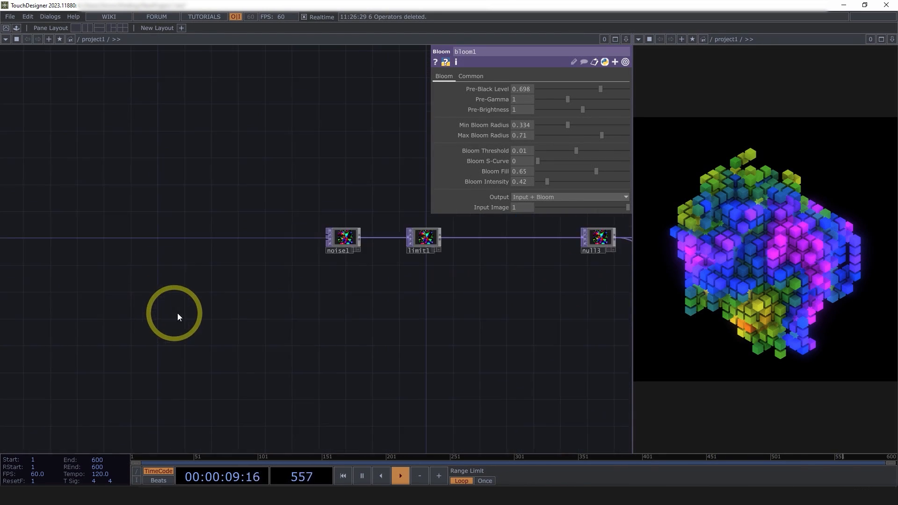
{"action": "left_click", "coordinate": [342, 236]}
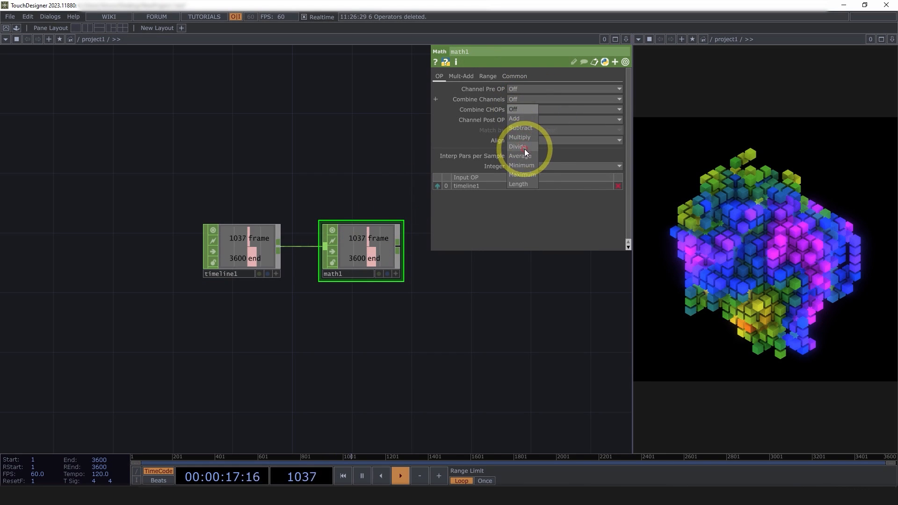
- Set the Math CHOP to divide the current frame by the end frame
{"action": "left_click", "coordinate": [518, 147]}
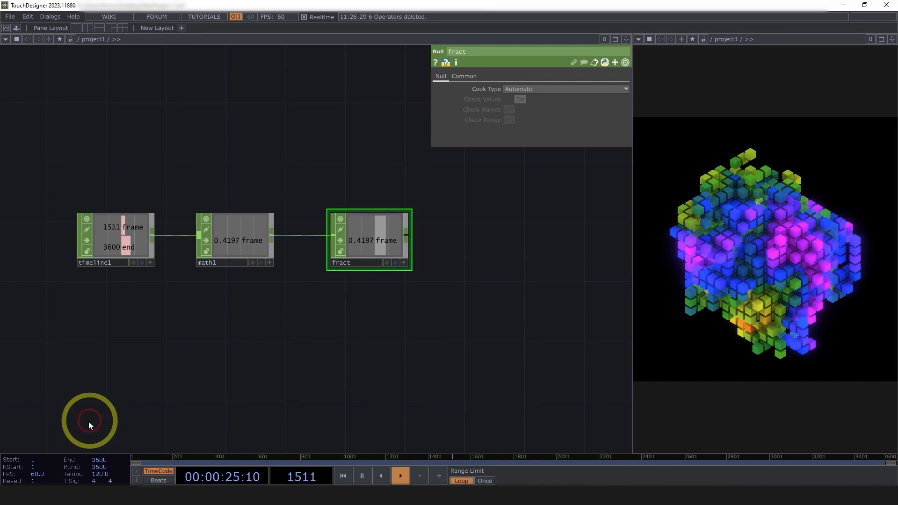
{"action": "key", "text": "c"}
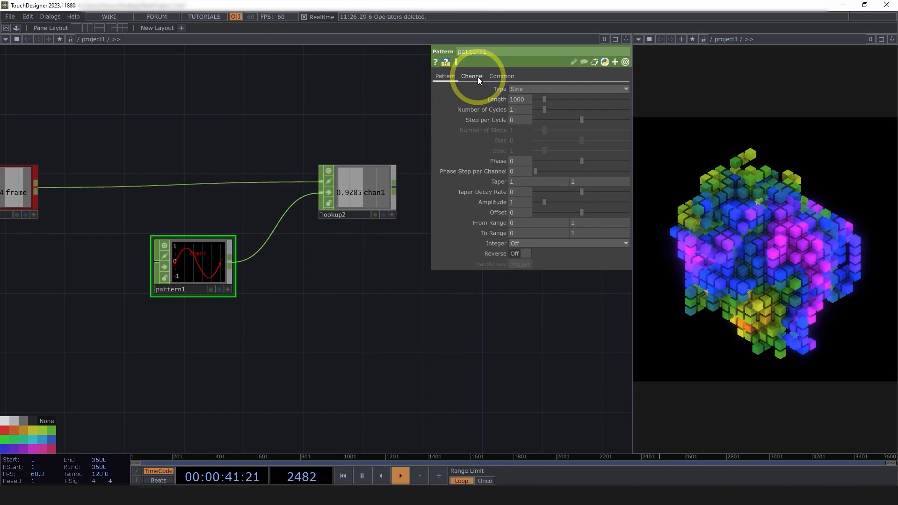
- Give the sine Pattern CHOP two channels with phase .25*me.chanIndex, looked up by fract
{"action": "left_click", "coordinate": [472, 76]}
{"action": "type", "text": ".25 * me.chanIndex"}
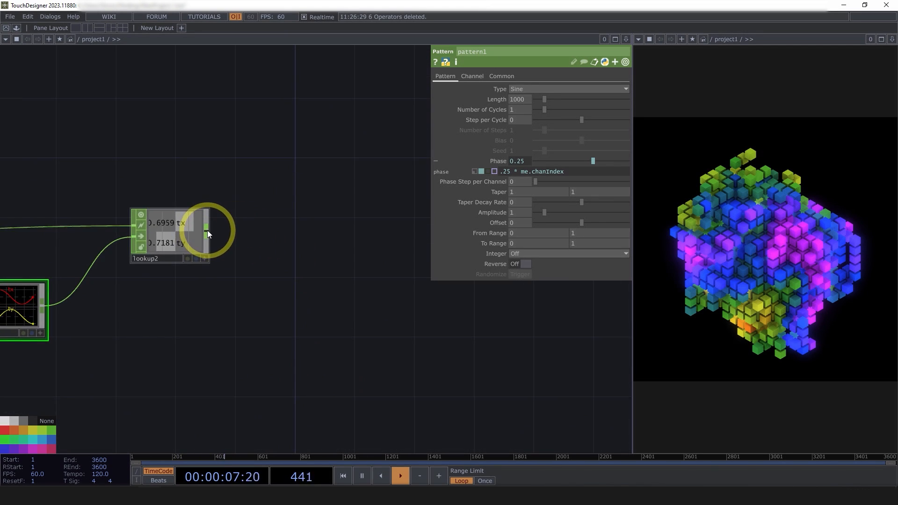
{"action": "left_click", "coordinate": [340, 259]}
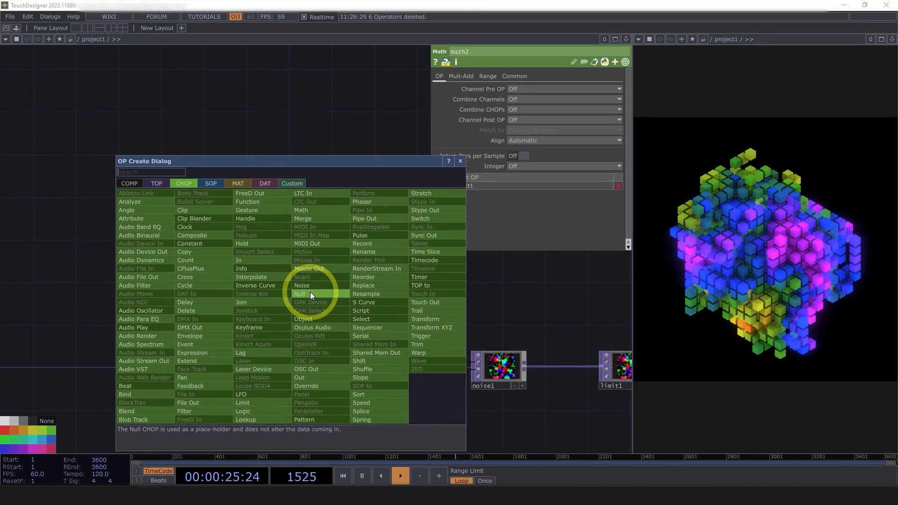
- Add null4 after math2 and link its tx and ty to noise1's Translate z and 4D
{"action": "left_click", "coordinate": [300, 294]}
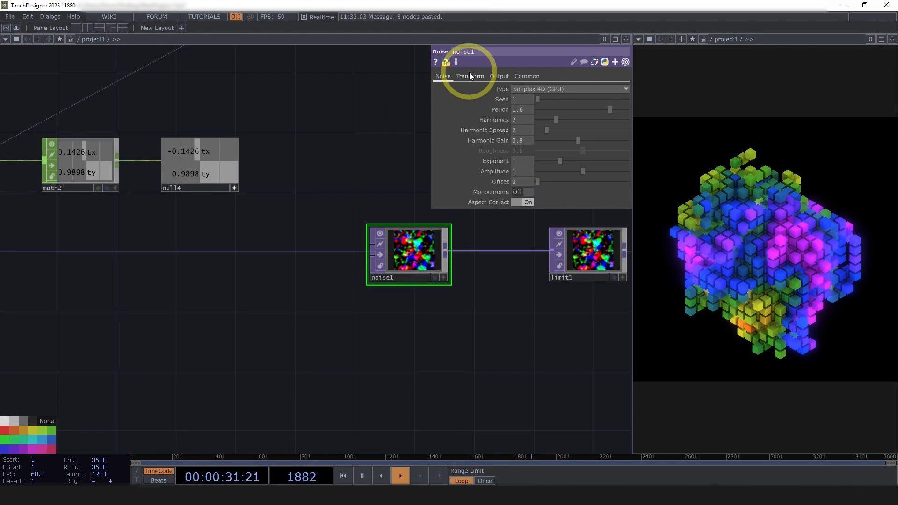
{"action": "left_click", "coordinate": [470, 76]}
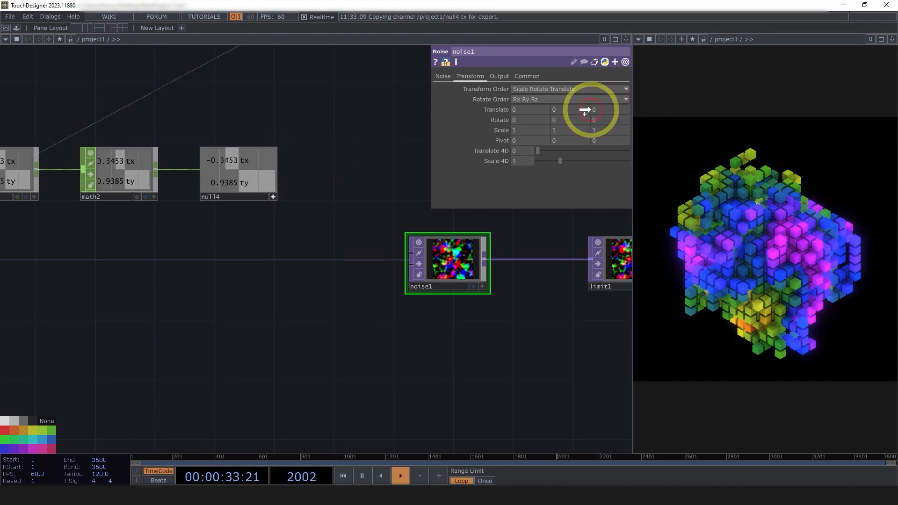
{"action": "left_click_drag", "start_coordinate": [584, 109], "coordinate": [577, 162]}
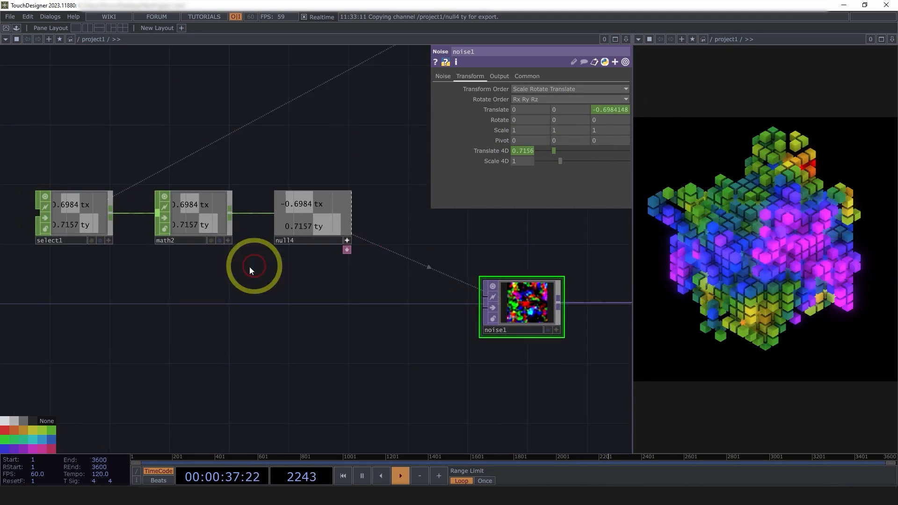
{"action": "left_click", "coordinate": [195, 216]}
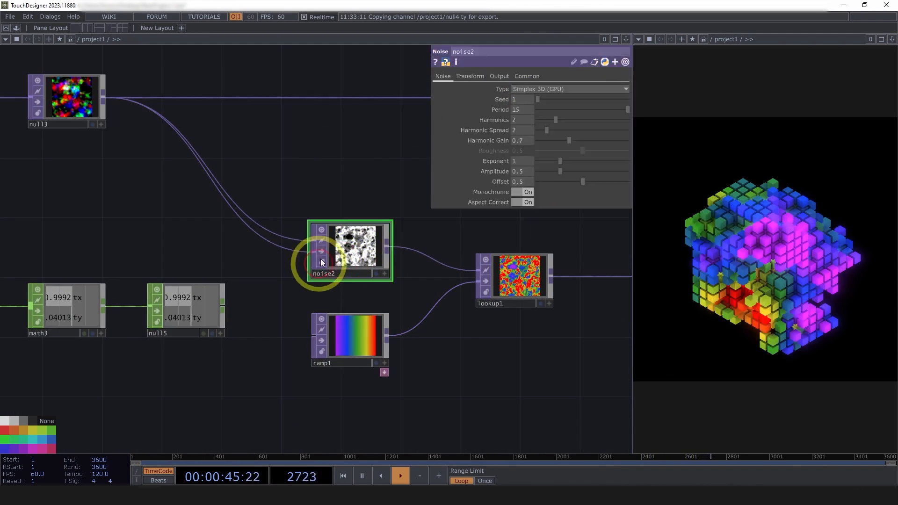
- Set noise2 to Simplex 4D (GPU) and start its select2, math3, null5 motion chain
{"action": "left_click", "coordinate": [570, 89]}
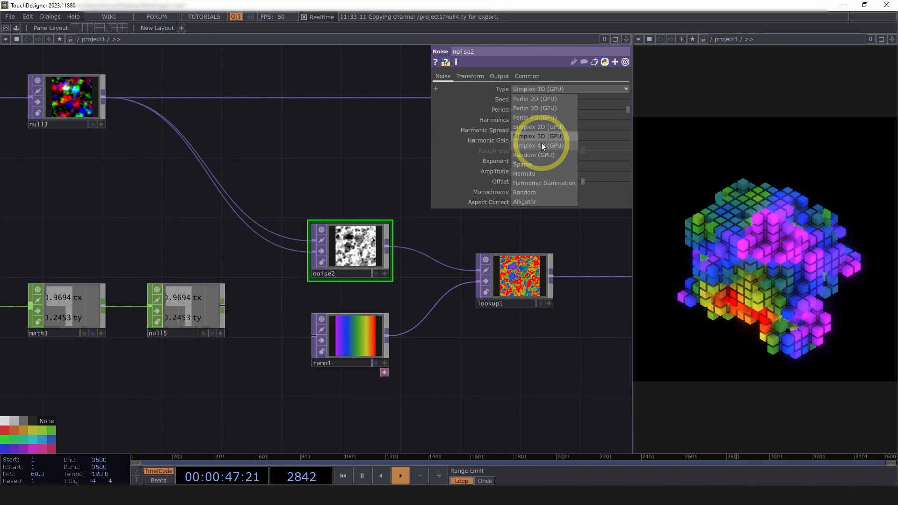
{"action": "left_click", "coordinate": [470, 76]}
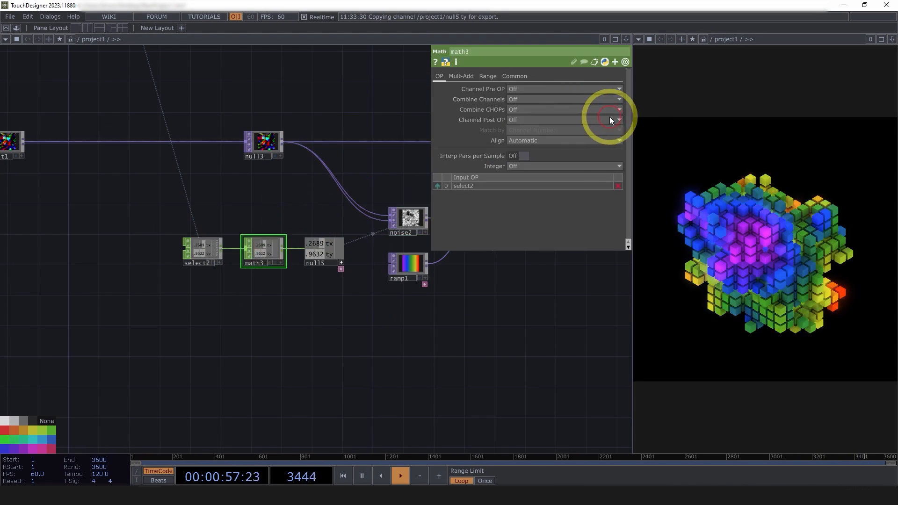
{"action": "left_click", "coordinate": [487, 75]}
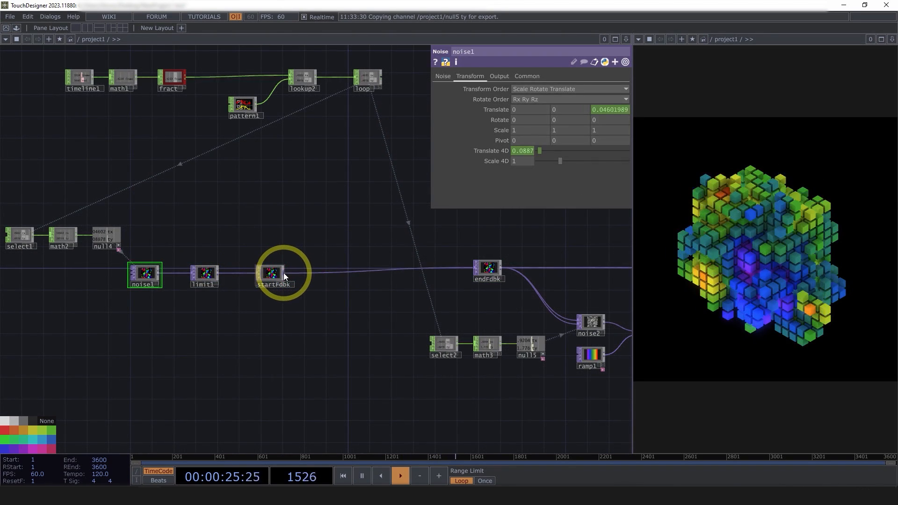
- Add a Switch TOP blending startFdbk and feedback1 (targeting endFdbk) at index 0.9
{"action": "left_click", "coordinate": [336, 302]}
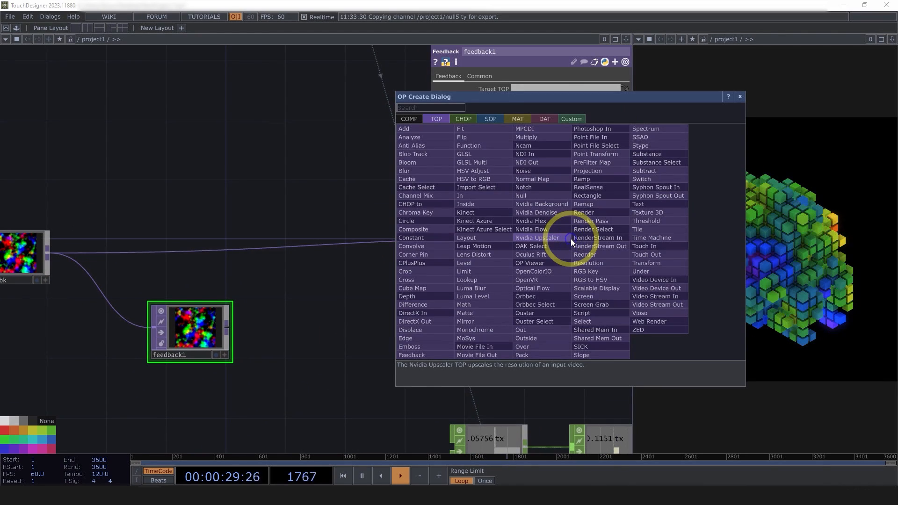
{"action": "type", "text": "sw"}
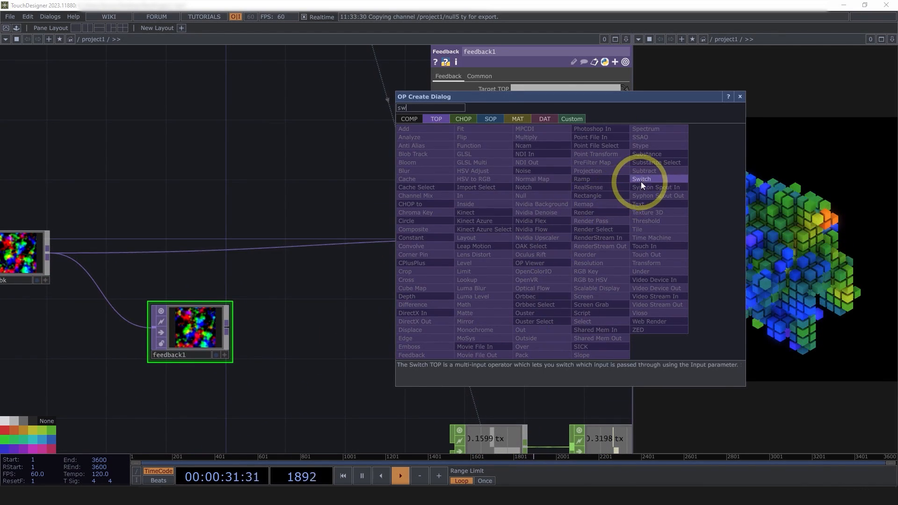
{"action": "left_click", "coordinate": [641, 178]}
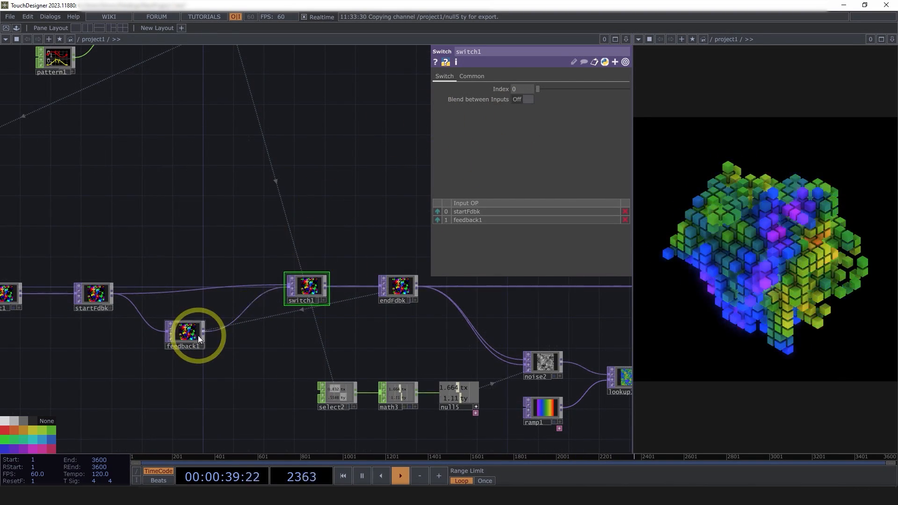
{"action": "left_click", "coordinate": [185, 335]}
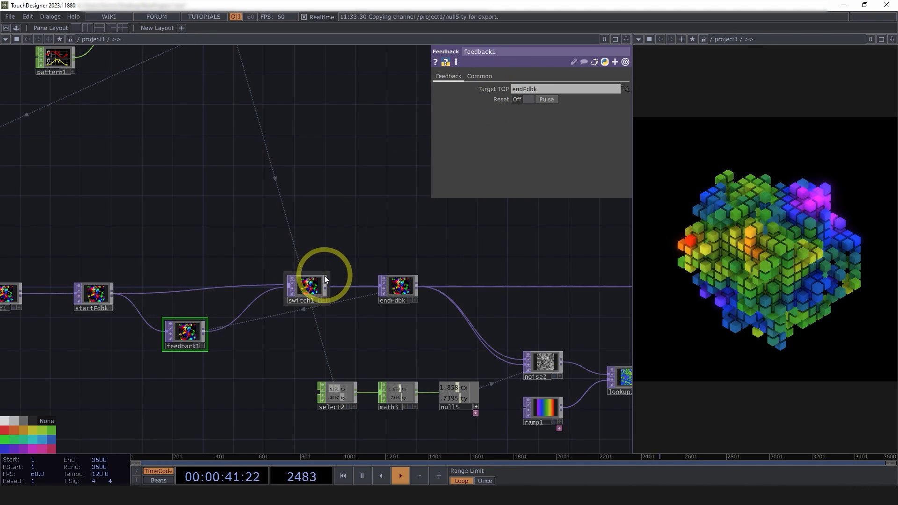
{"action": "left_click", "coordinate": [308, 285]}
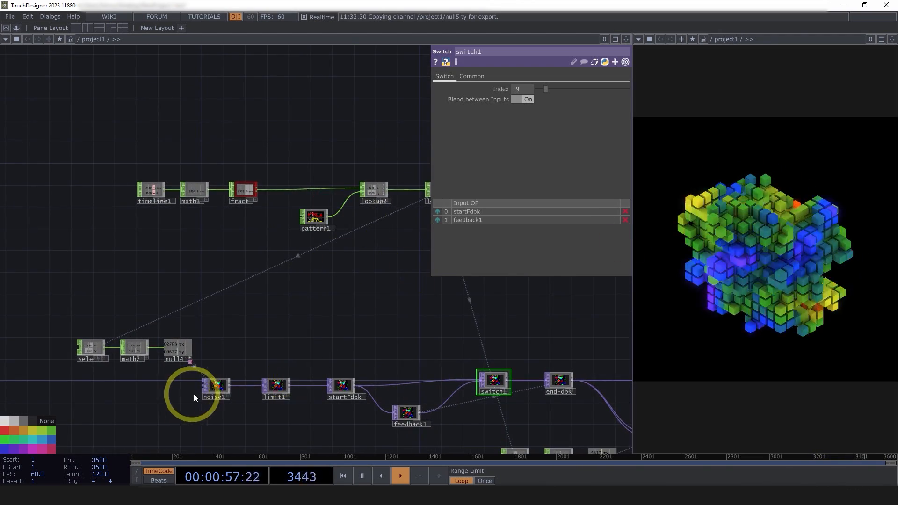
- Create a Pattern CHOP and set its Type to Random per Cycle
{"action": "left_click", "coordinate": [216, 386]}
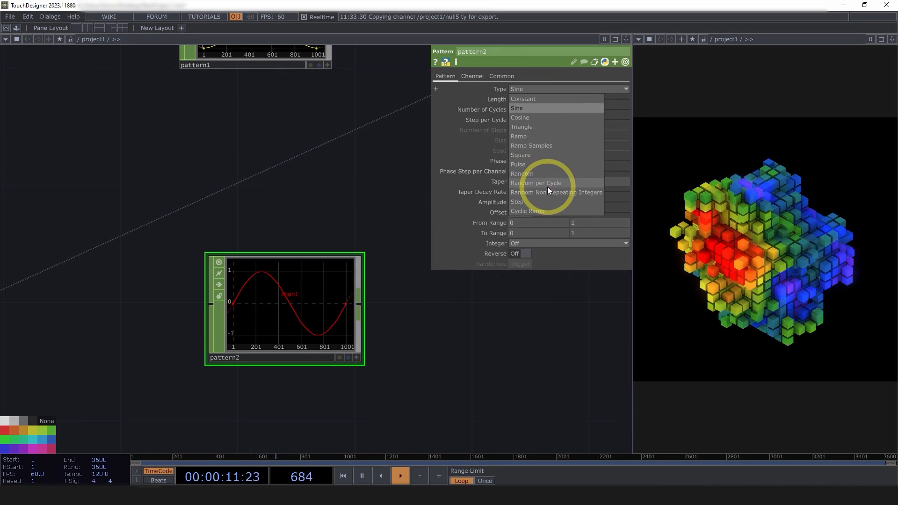
{"action": "left_click", "coordinate": [537, 183]}
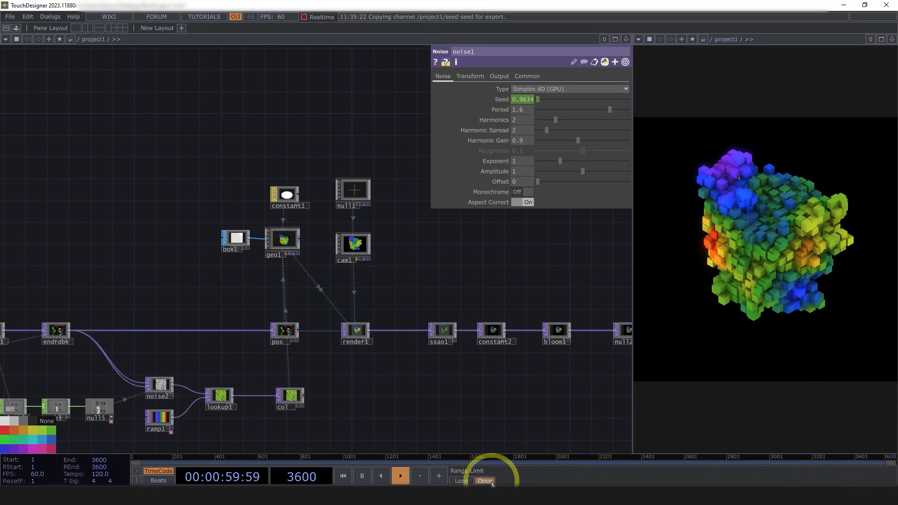
{"action": "mouse_move", "coordinate": [890, 468]}
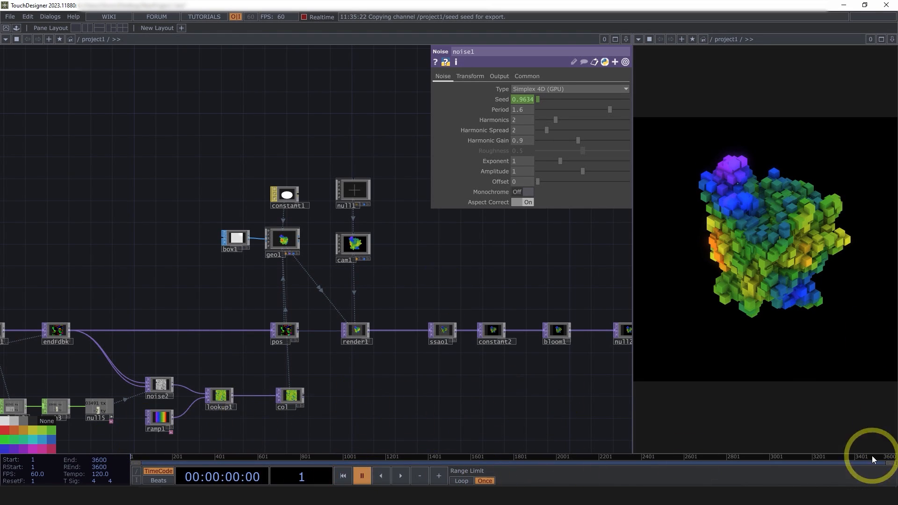
{"action": "mouse_move", "coordinate": [450, 401]}
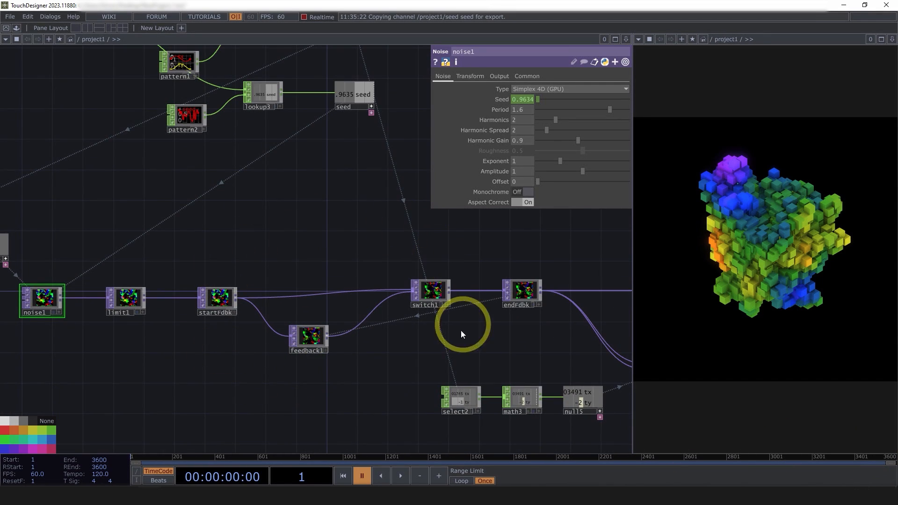
{"action": "mouse_move", "coordinate": [859, 459]}
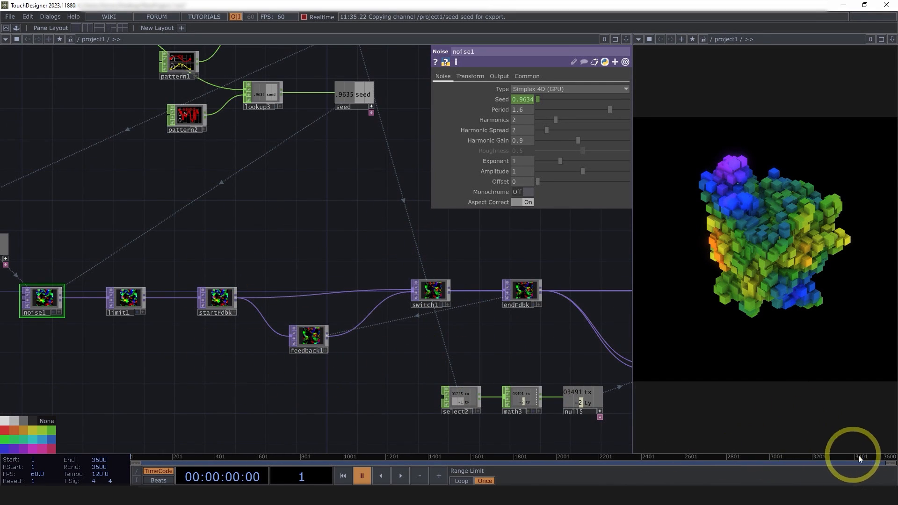
{"action": "mouse_move", "coordinate": [109, 378]}
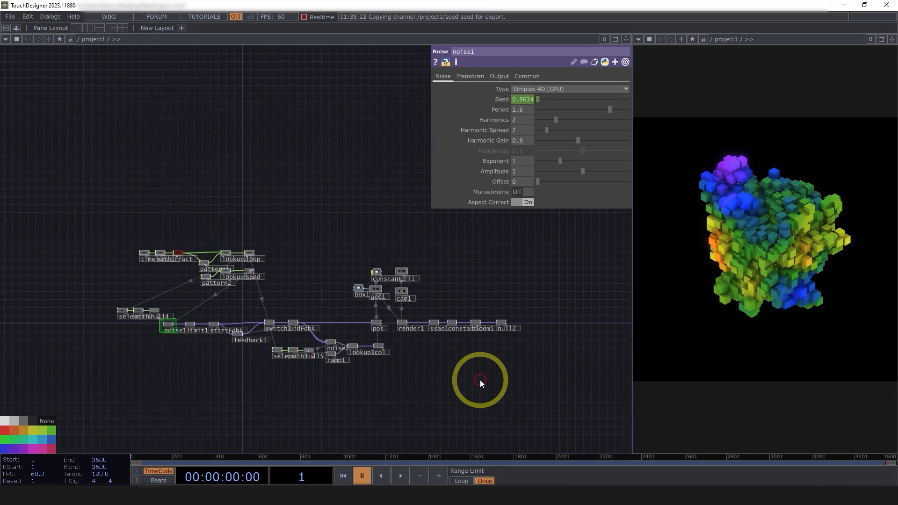
- Play the animation from frame 1 with the shuffled seed driving noise1
{"action": "left_click", "coordinate": [400, 476]}
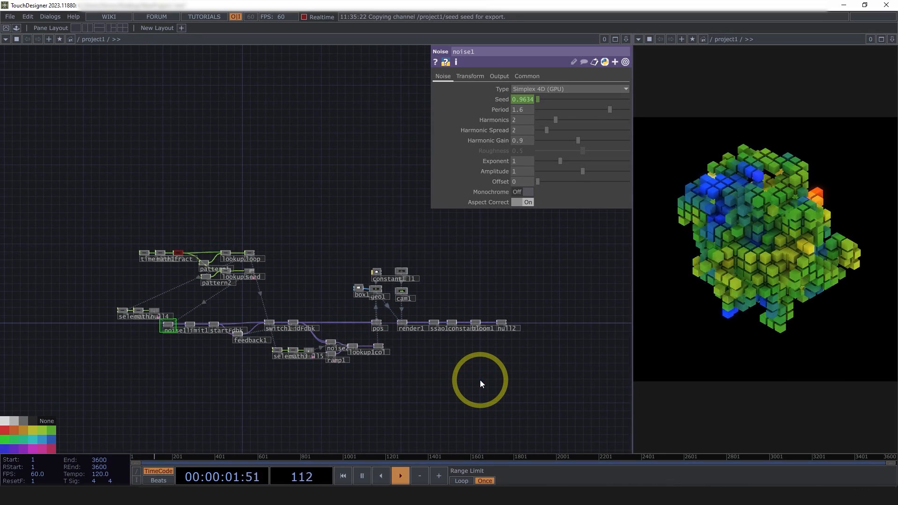